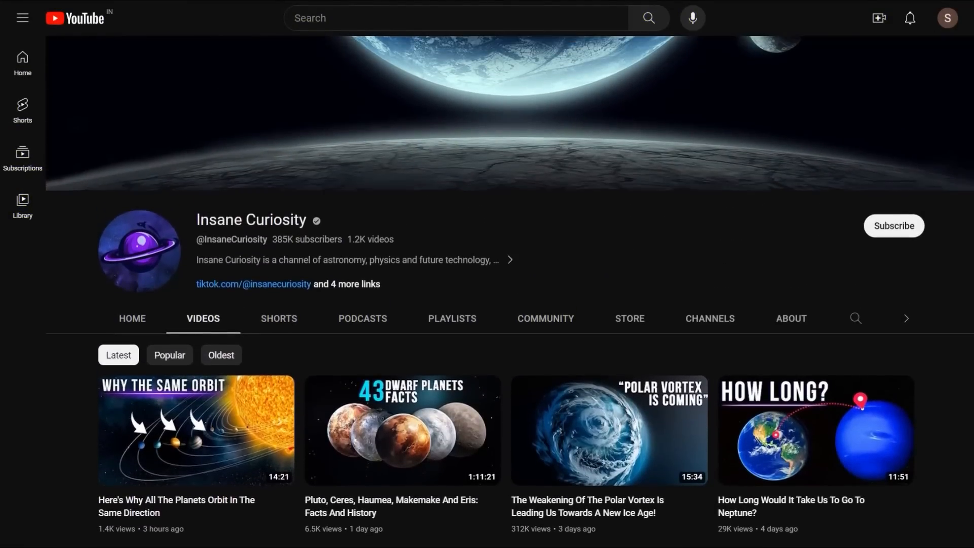
- Subscribe to the Insane Curiosity channel from its channel page
click(894, 225)
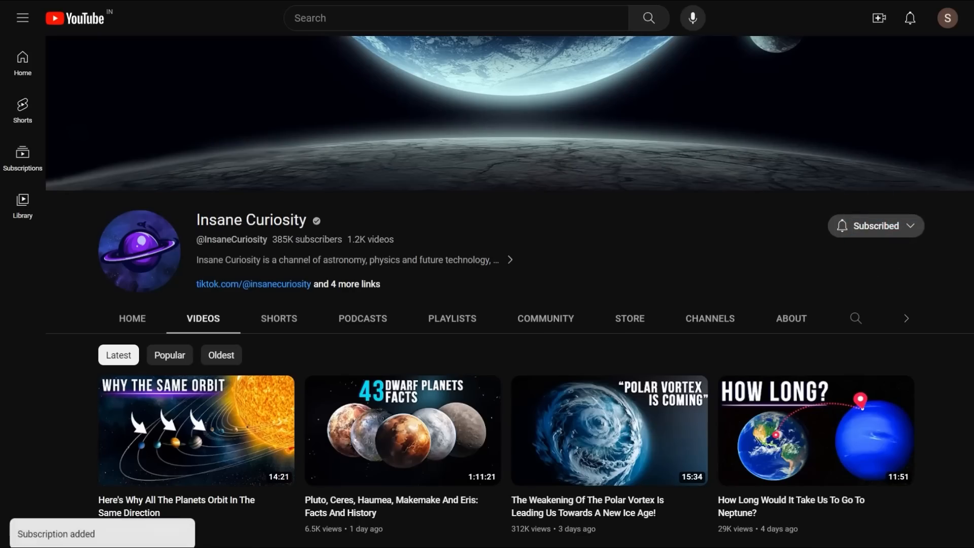